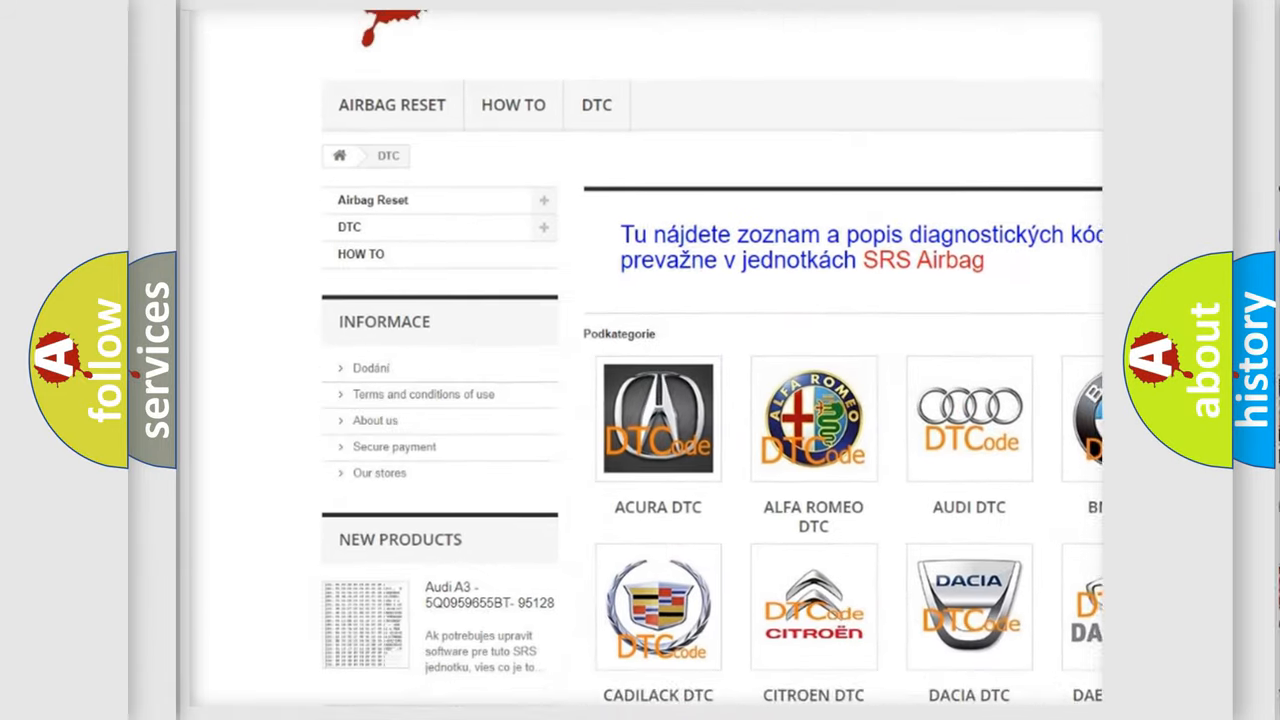
{"action": "scroll", "scroll_direction": "down", "scroll_amount": 3}
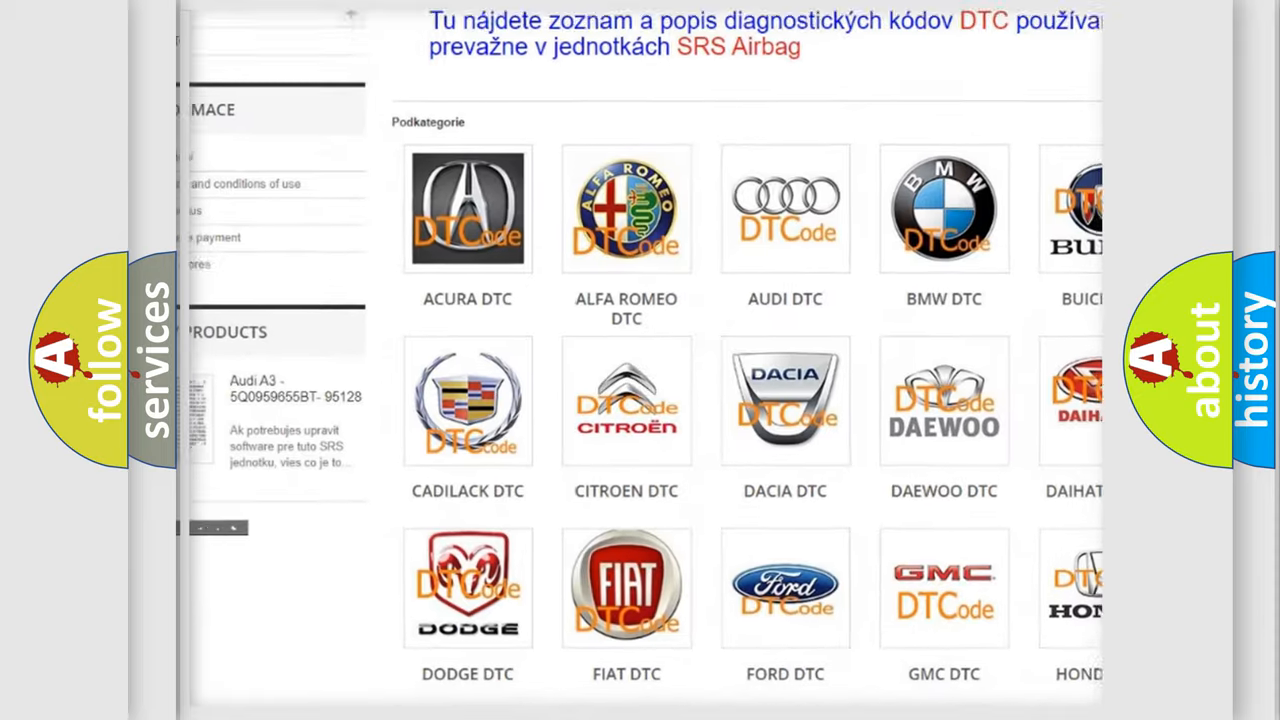